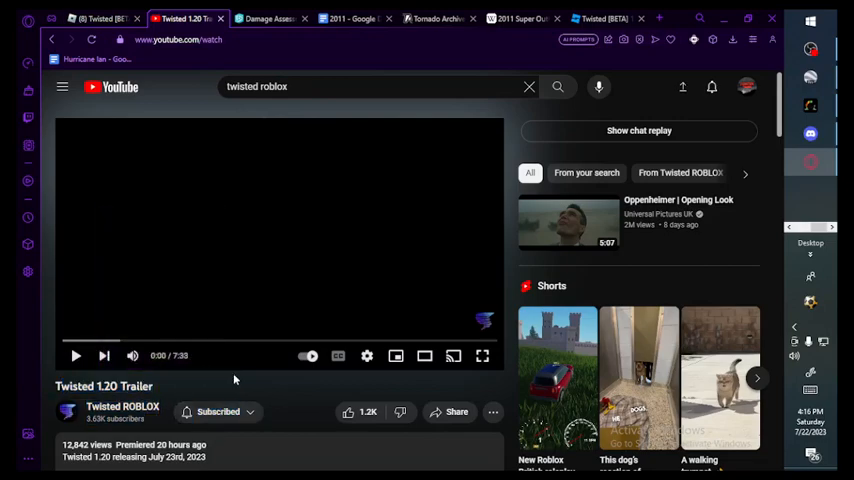
- From the twisted roblox results, play the Twisted 1.20 Trailer and resume it after a pause
click(52, 40)
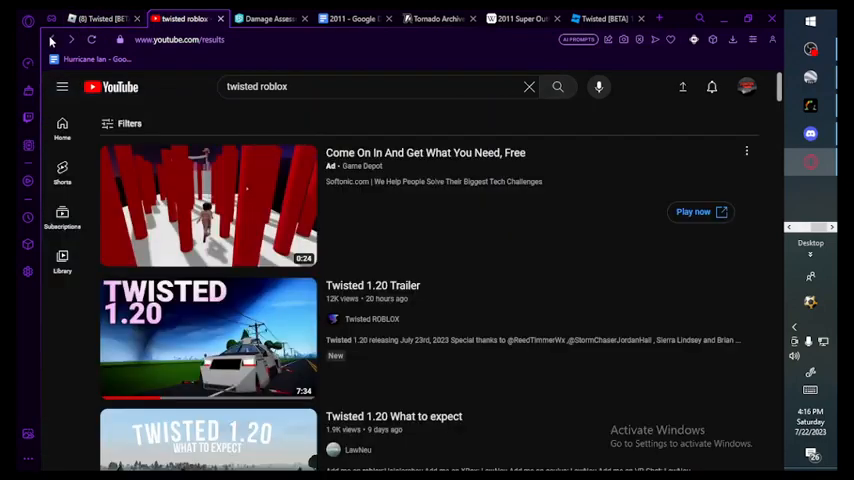
click(52, 40)
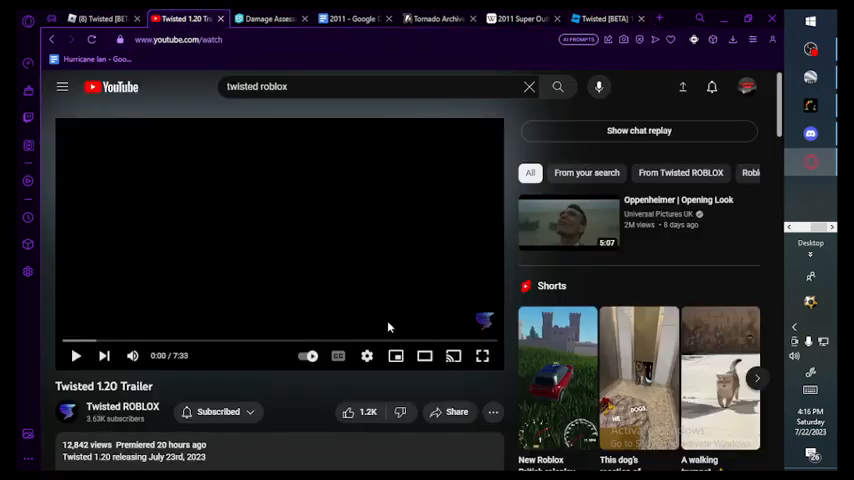
click(482, 356)
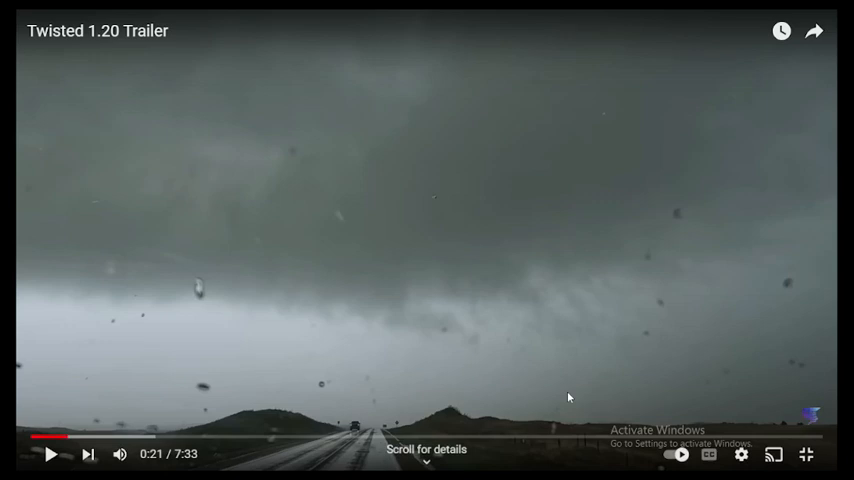
click(52, 454)
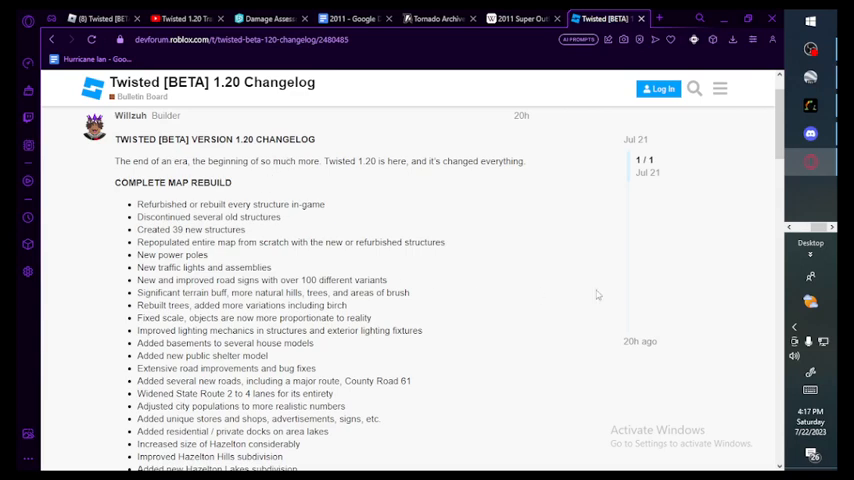
mouse_move(454, 208)
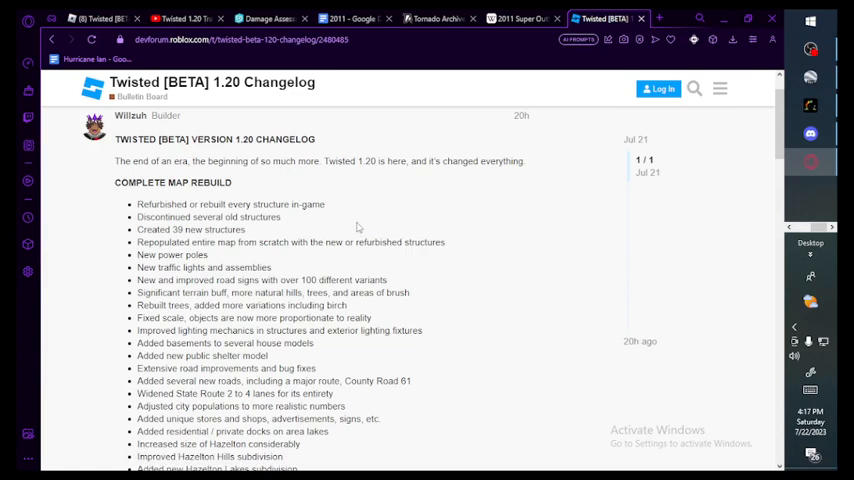
mouse_move(360, 224)
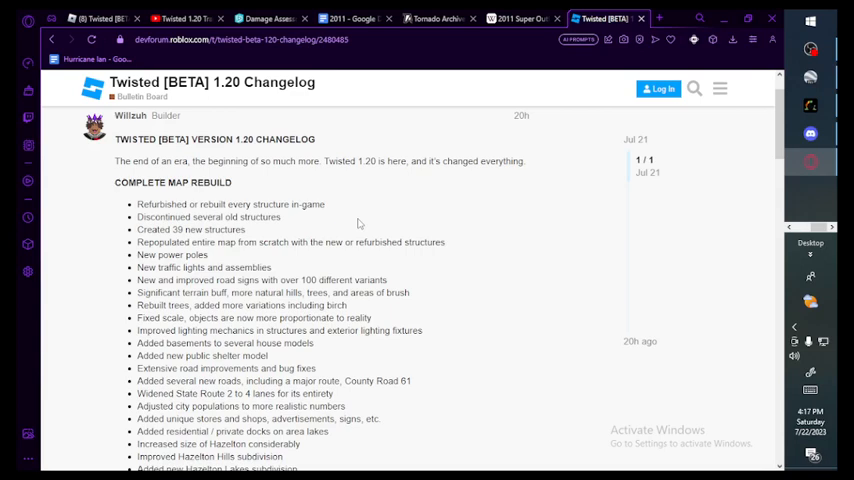
- Scroll the Twisted [BETA] 1.20 Changelog post into its Complete Map Rebuild list
scroll(down, 3)
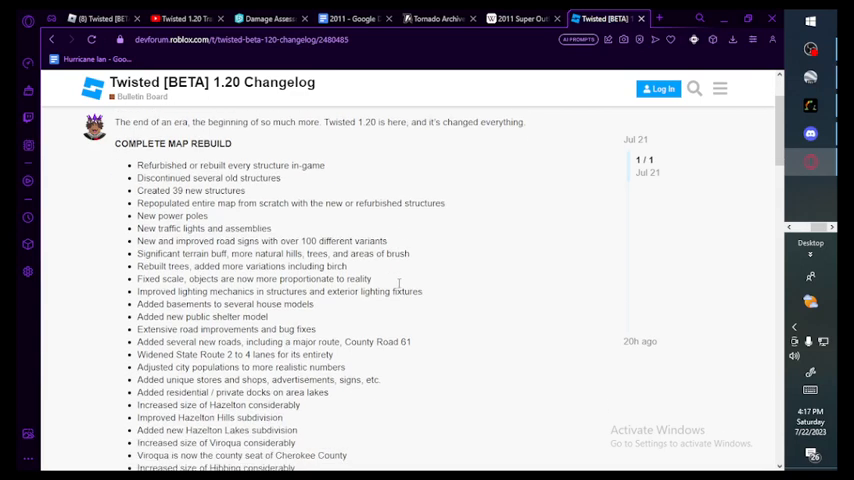
scroll(down, 3)
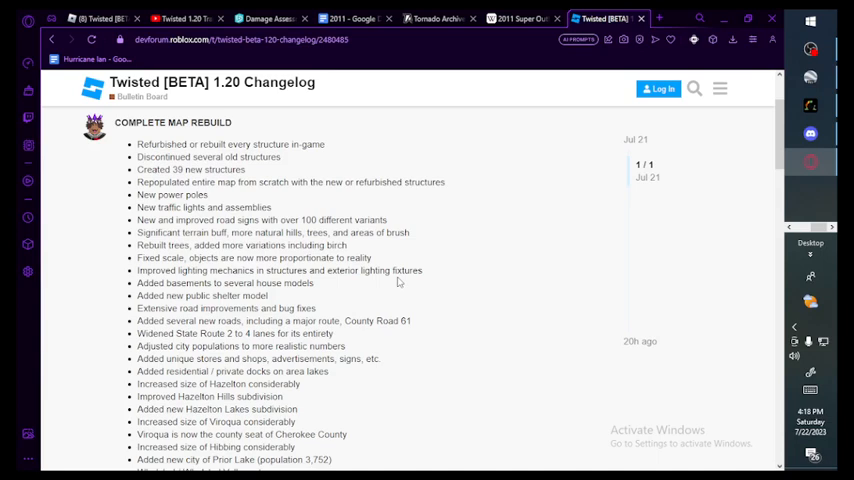
- Scroll the map rebuild list down to the added villages and Wenchertown entries
scroll(down, 3)
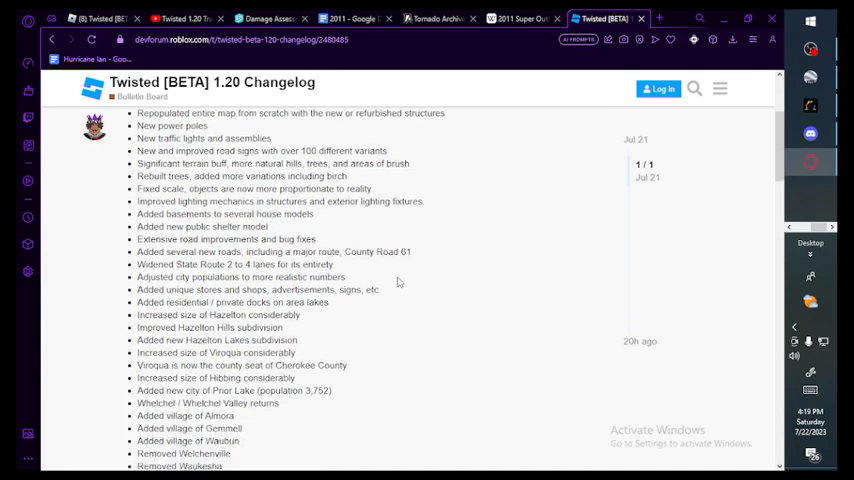
- Scroll past the end of the map rebuild list to the THERMODYNAMICS heading
scroll(down, 3)
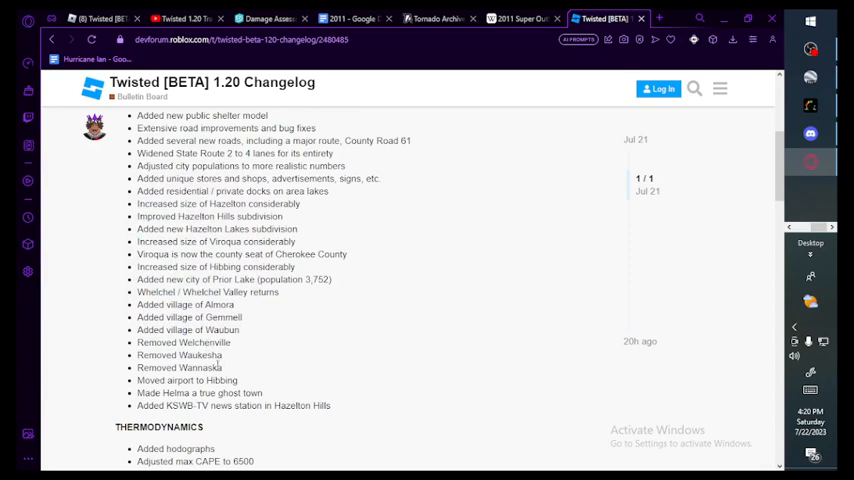
scroll(down, 3)
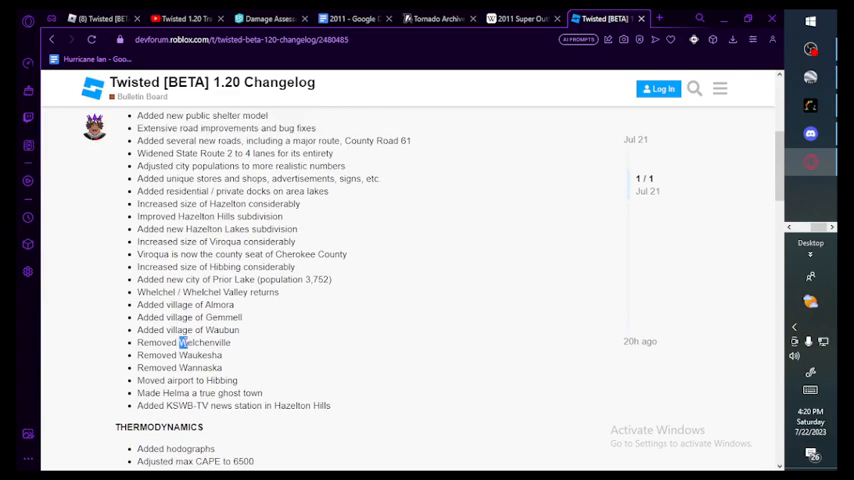
scroll(down, 3)
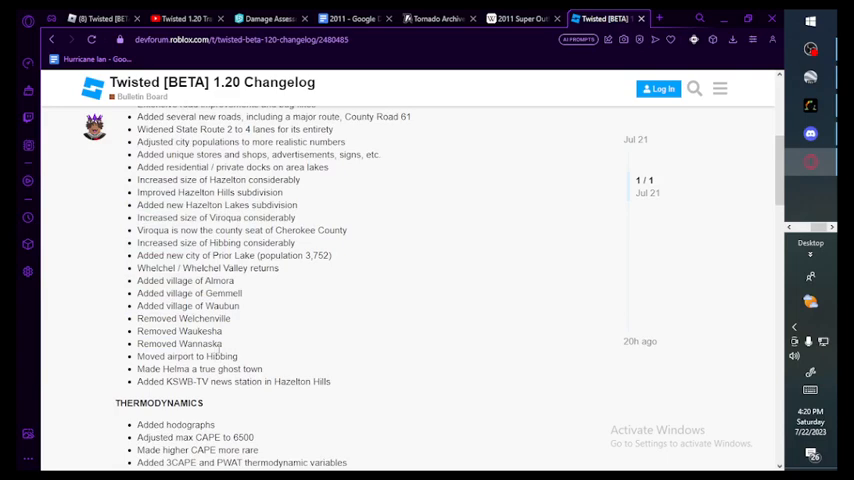
- In a new tab, search YouTube for twister tamer from the suggestions
click(184, 18)
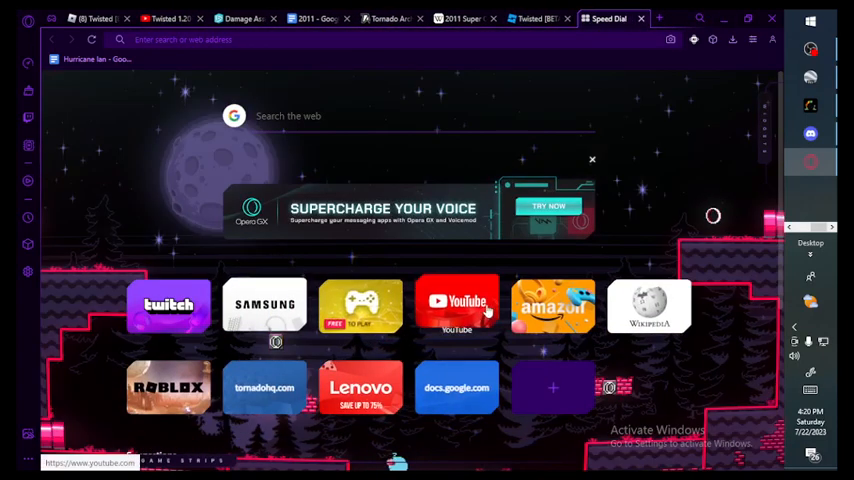
click(456, 304)
text(twister)
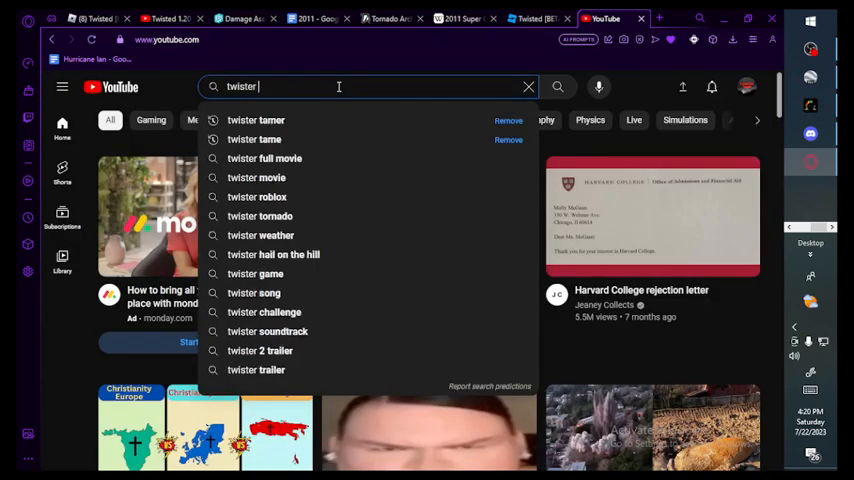
click(256, 120)
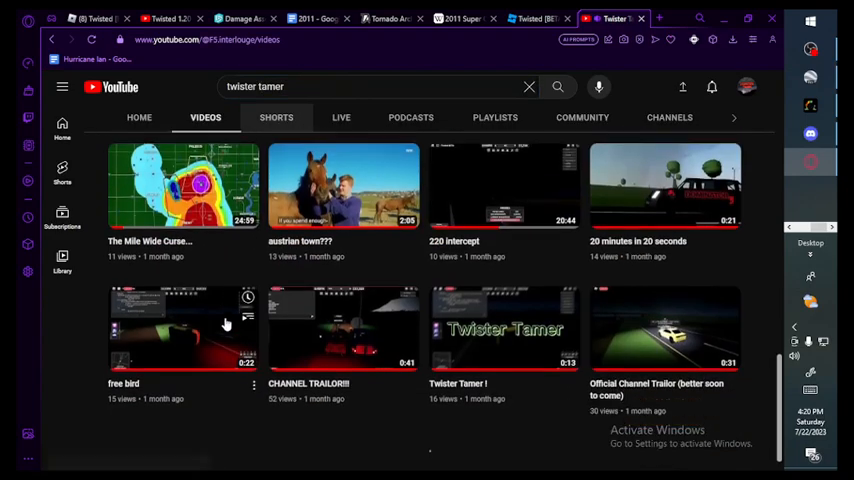
- Scroll down the Twister Tamer channel's Videos page through older uploads
scroll(down, 3)
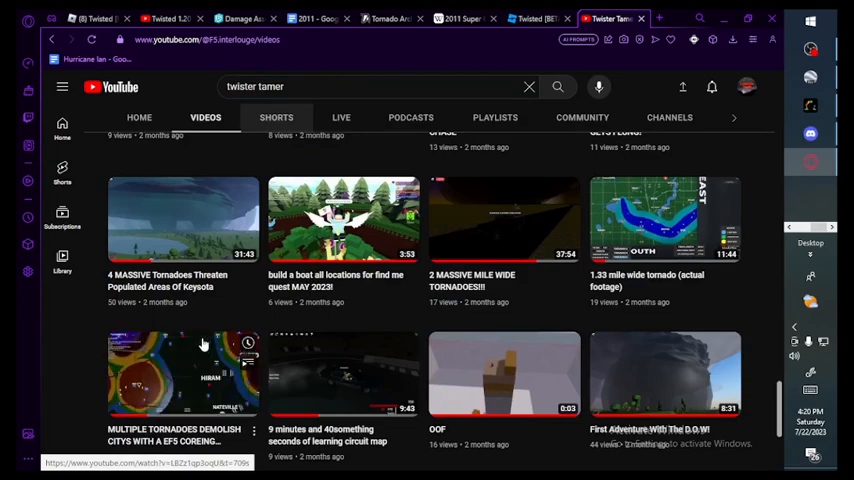
scroll(down, 3)
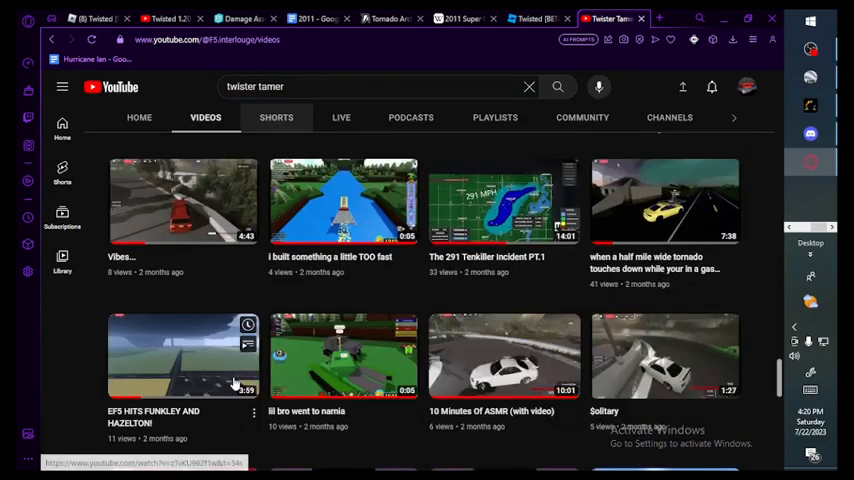
scroll(down, 3)
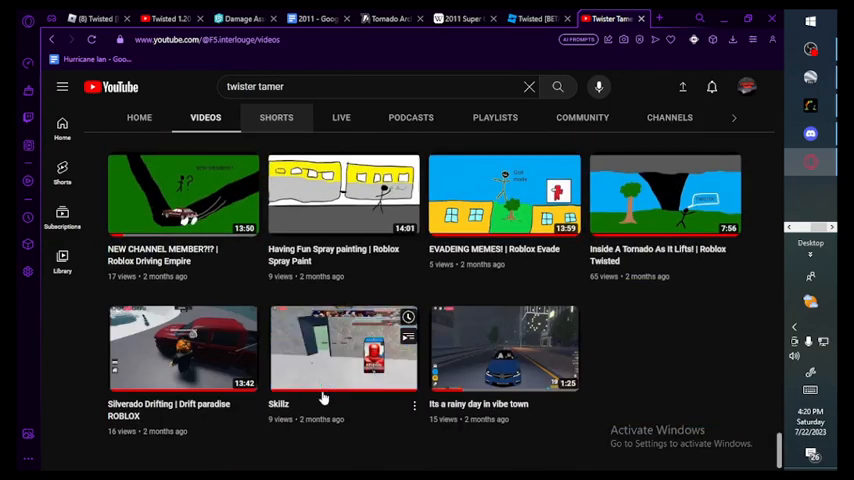
scroll(down, 3)
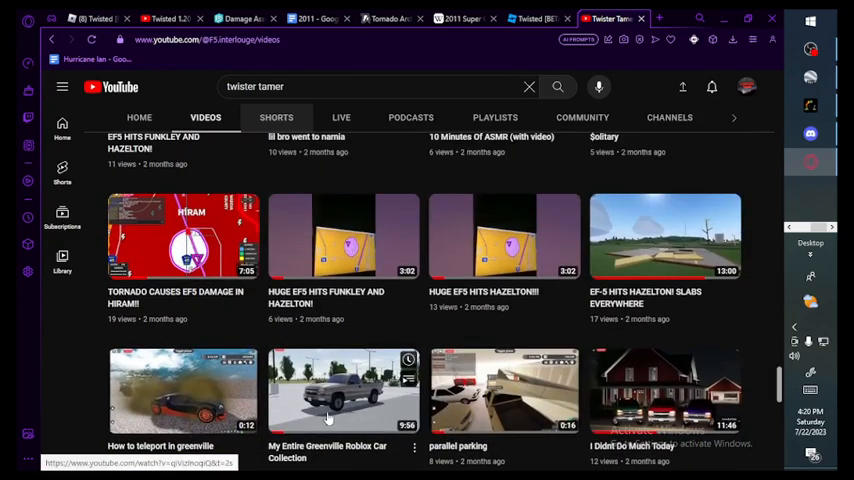
scroll(down, 3)
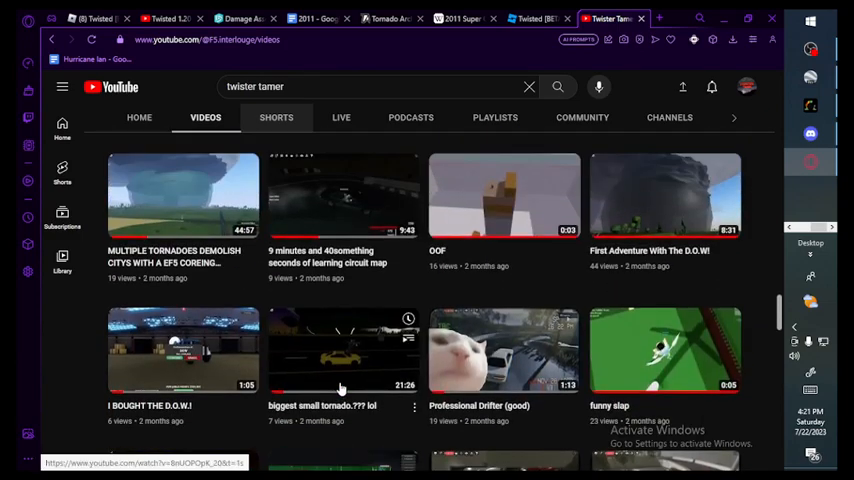
scroll(down, 3)
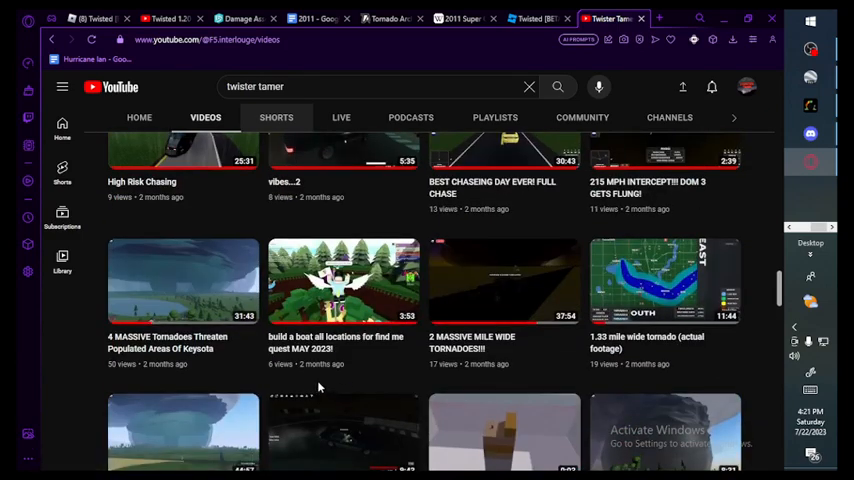
- Play the 215 MPH INTERCEPT!! DOM 3 GETS FLUNG! video and type the comment 'OMG ITS 200 PL'
click(664, 278)
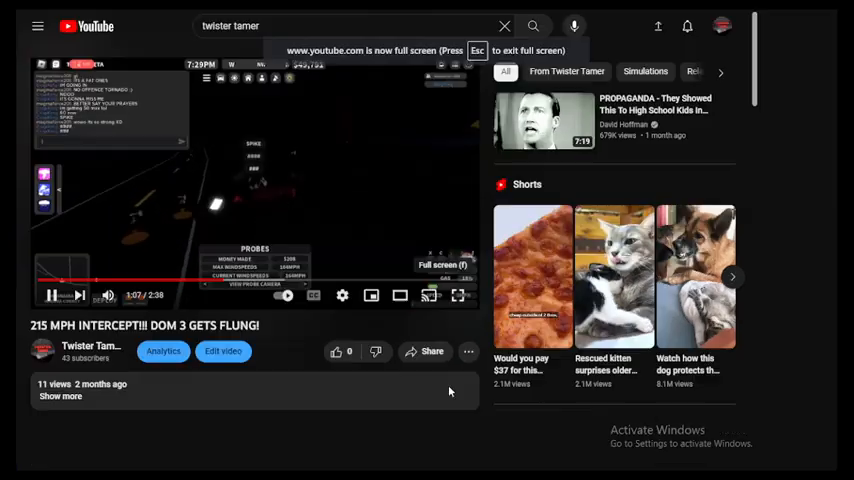
click(458, 296)
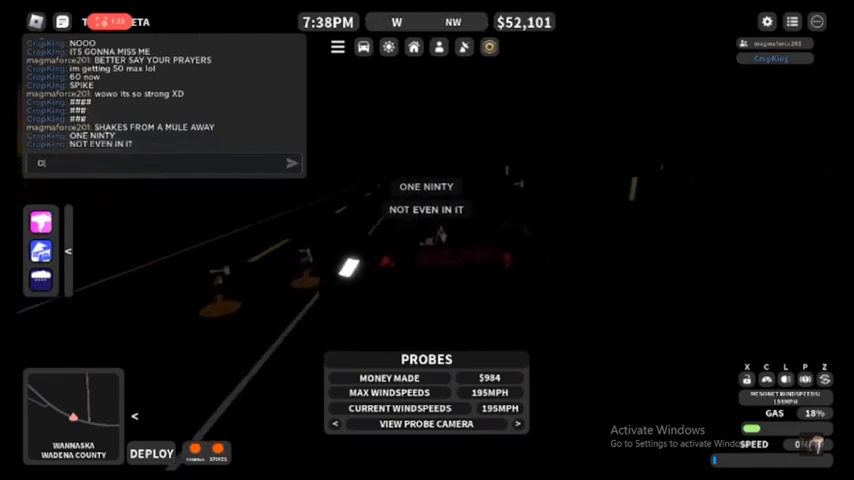
text(OMG ITS 200 PL)
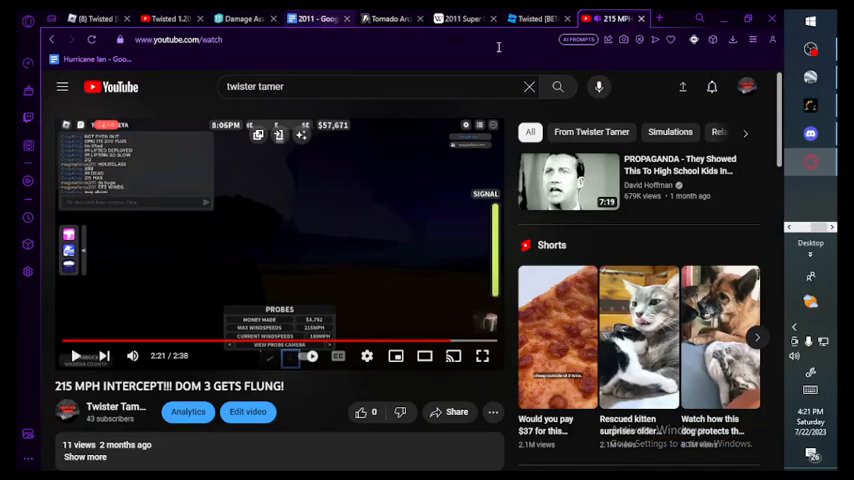
- Return to the changelog tab and scroll through Thermodynamics and Storms and Tornadoes
click(184, 18)
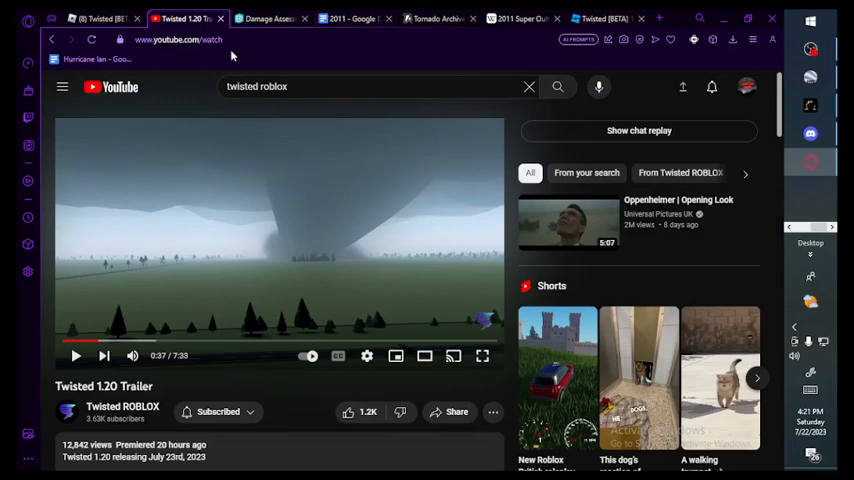
click(600, 18)
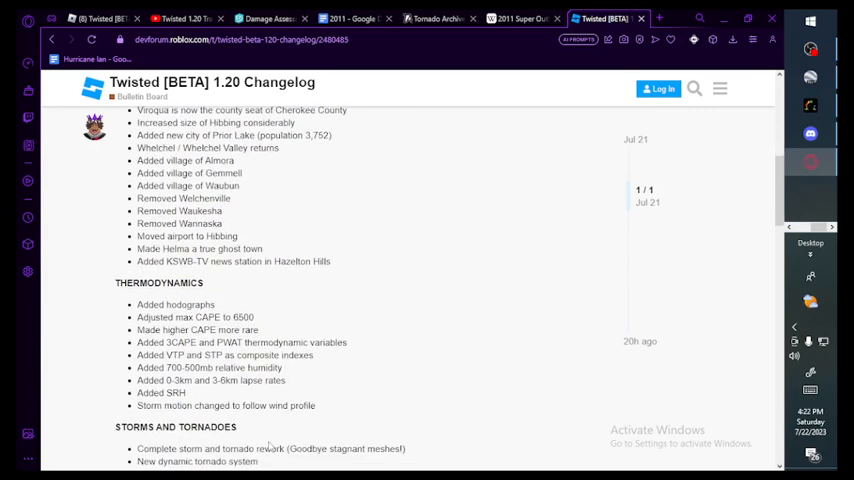
scroll(down, 3)
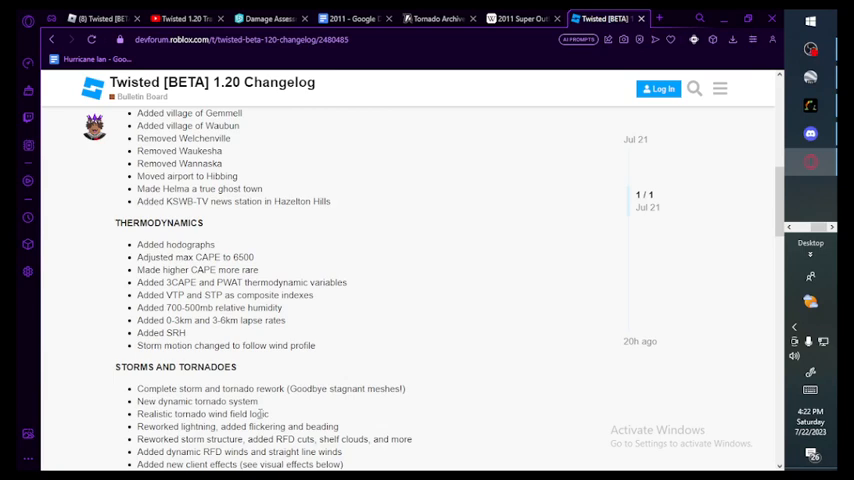
scroll(down, 3)
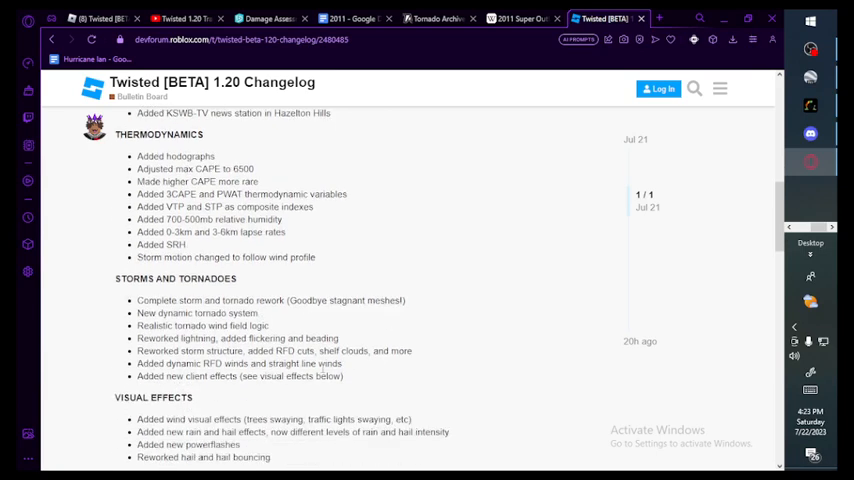
- Scroll past the Visual Effects list to the start of the Damage section
scroll(down, 3)
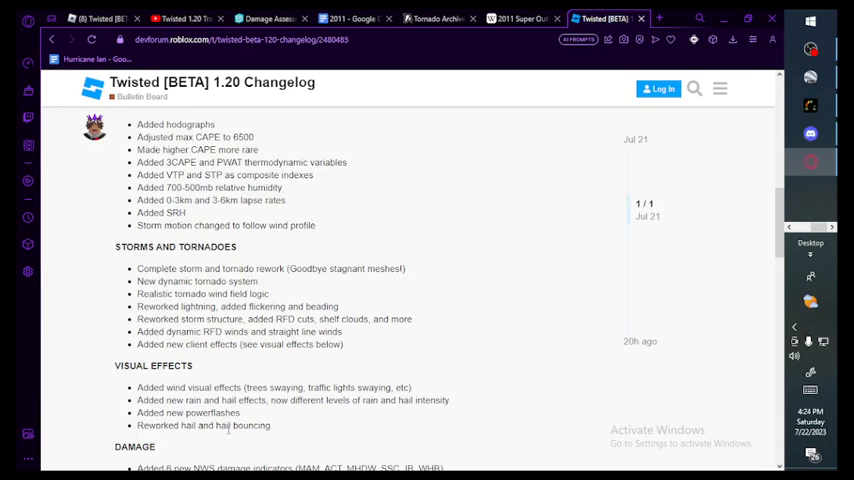
- Scroll through the Damage list to the start of Radar and NWS
scroll(down, 3)
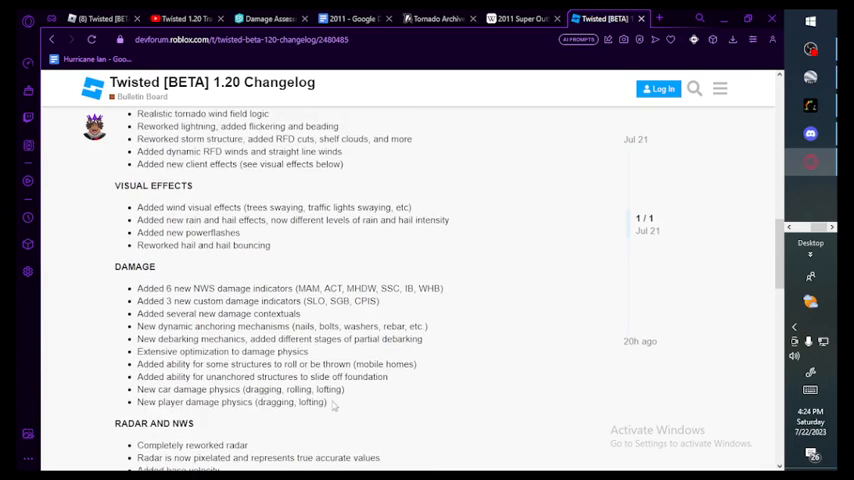
mouse_move(304, 436)
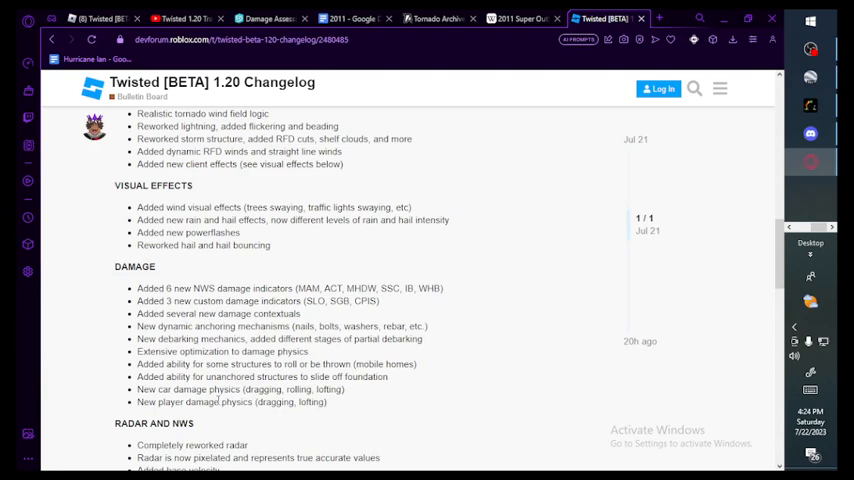
mouse_move(212, 426)
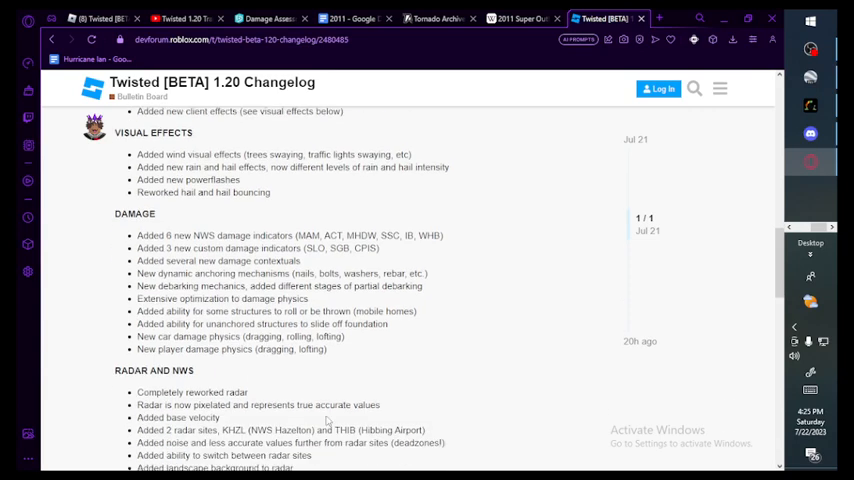
- Scroll through the Radar and NWS list to the start of Vehicles
scroll(down, 3)
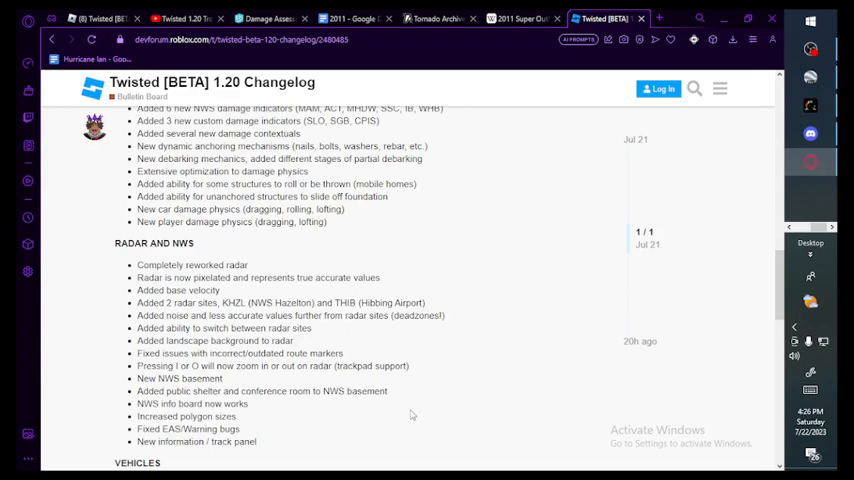
- Read the changelog's Vehicles, Probes, Player, Lobby and Miscellaneous sections down to the release date note
scroll(down, 3)
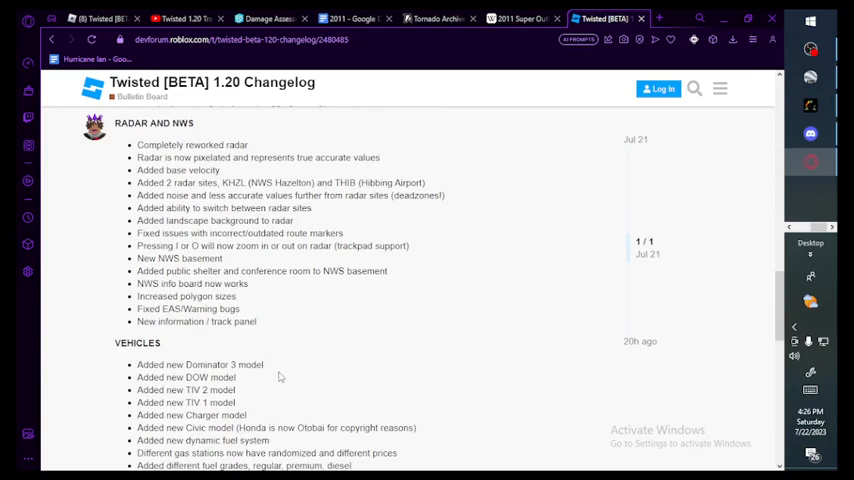
scroll(down, 3)
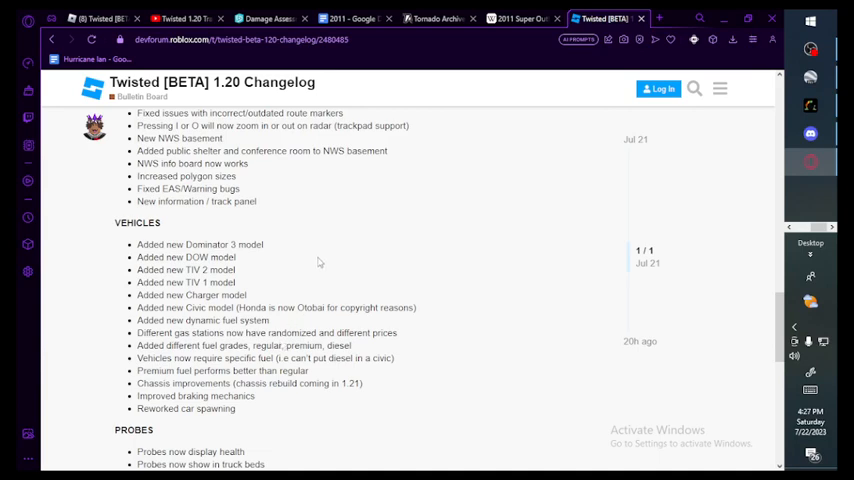
scroll(down, 3)
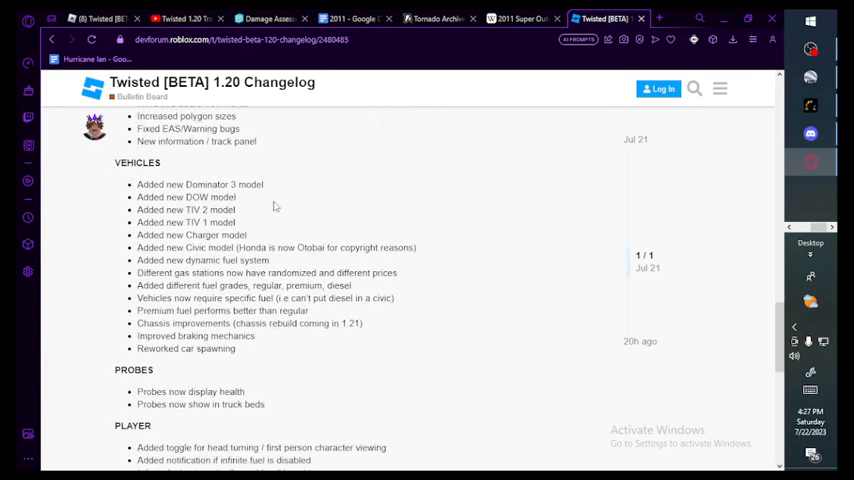
scroll(up, 3)
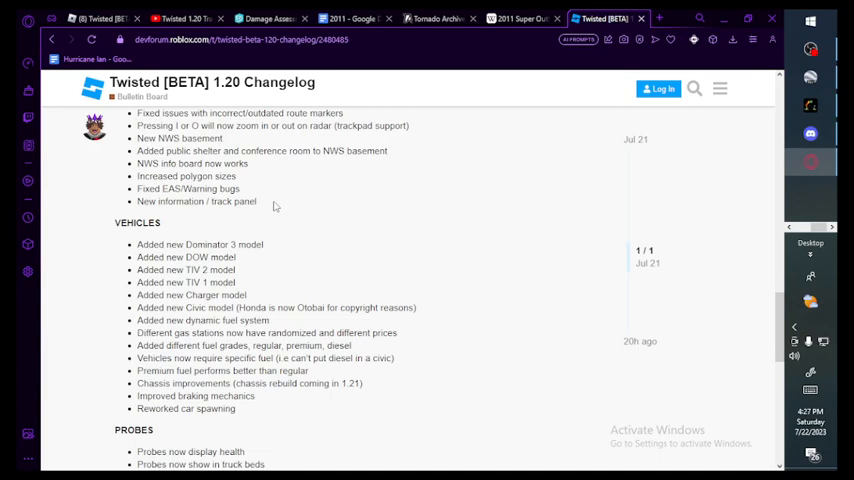
scroll(down, 3)
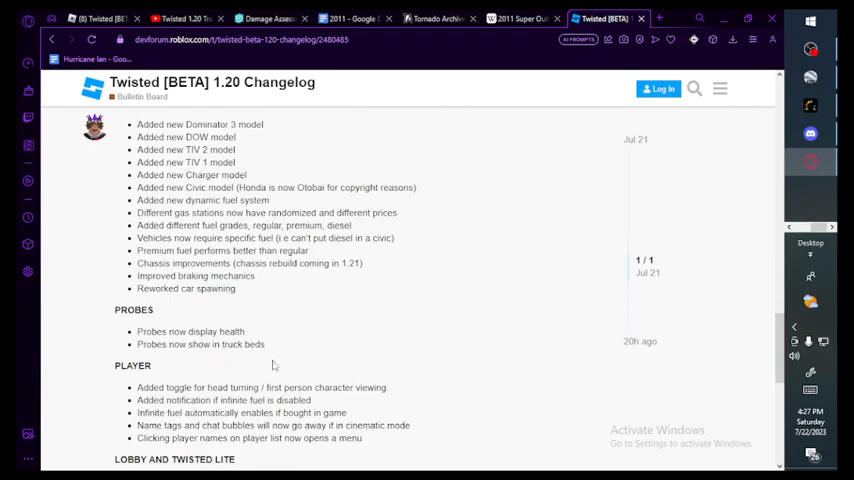
mouse_move(272, 360)
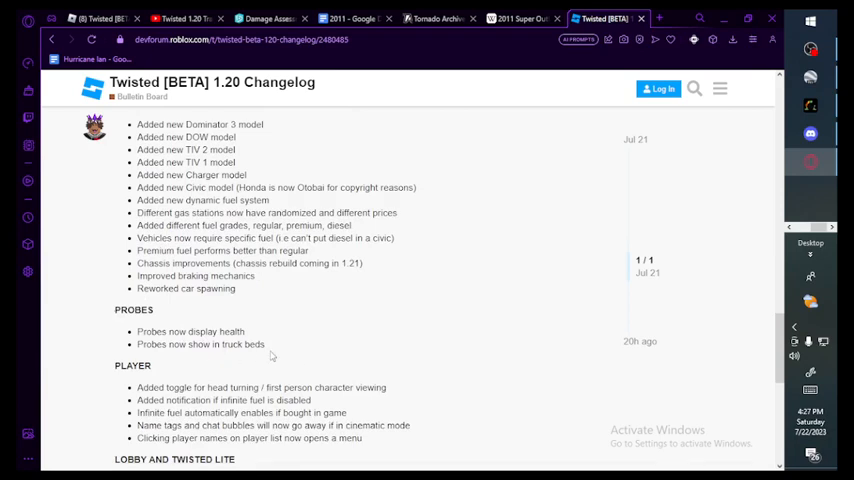
scroll(down, 3)
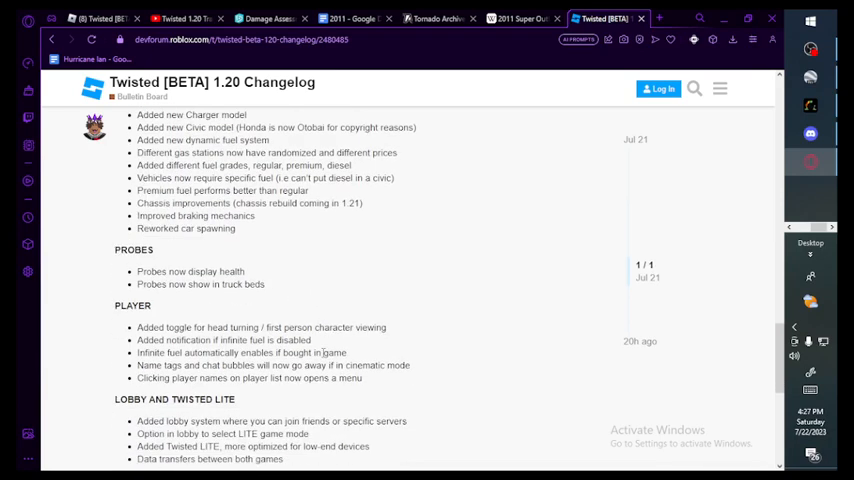
scroll(down, 3)
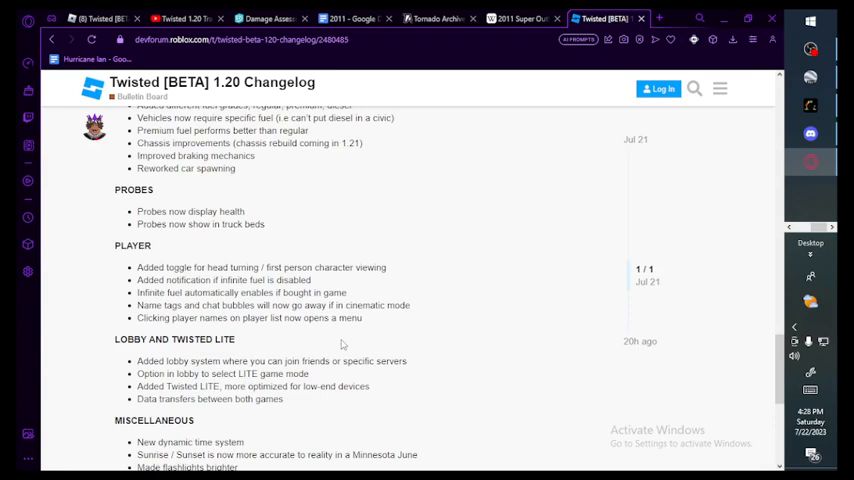
scroll(down, 3)
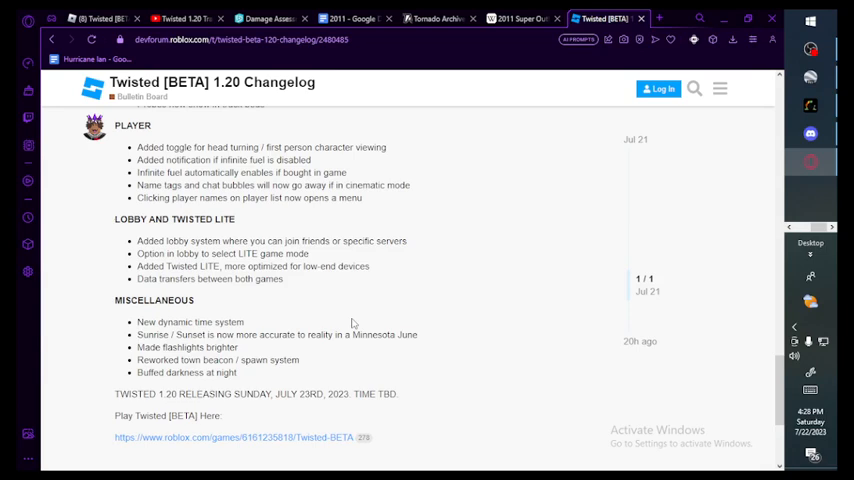
mouse_move(406, 376)
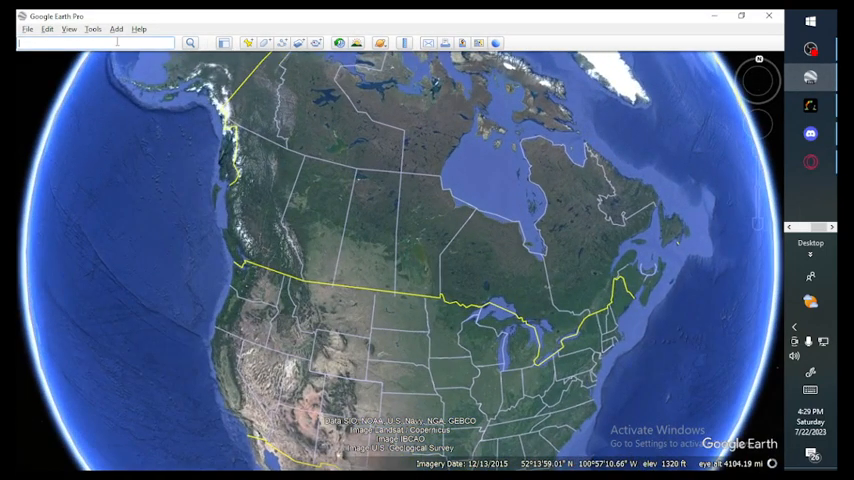
- Search 'wadena' after Hibbing, MN, zoom in on the town, then go back to the browser
text(Hibbing, MN)
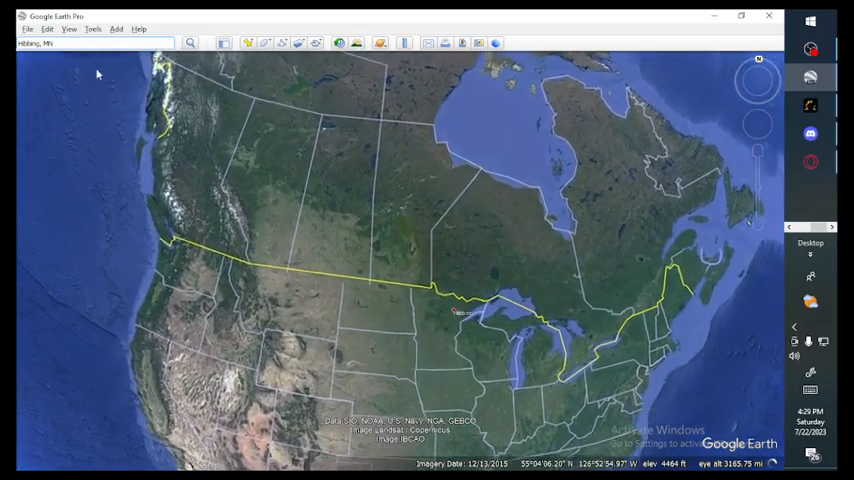
text(wadena)
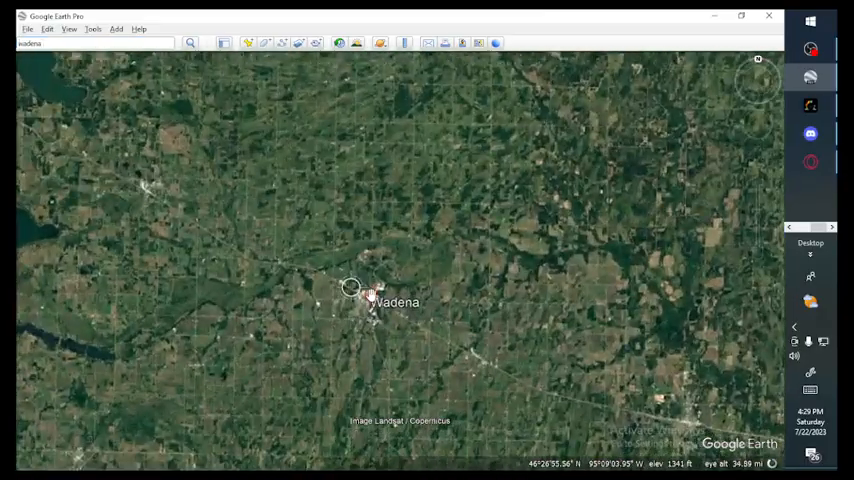
scroll(down, 3)
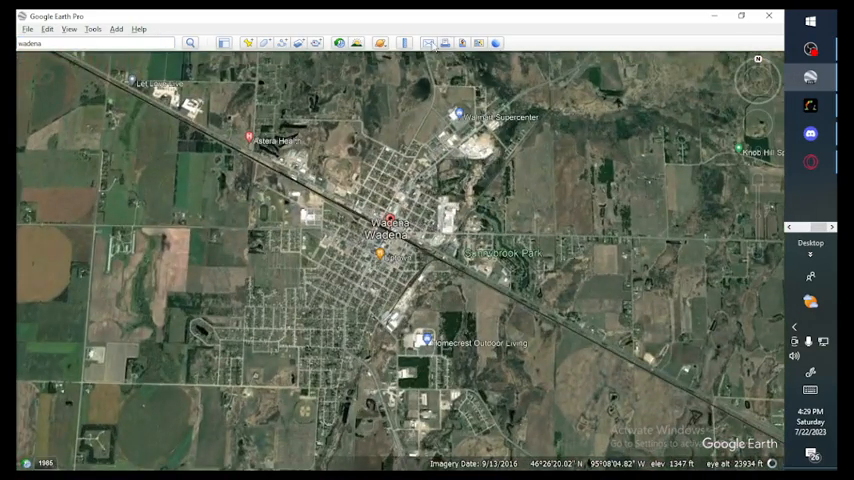
click(338, 42)
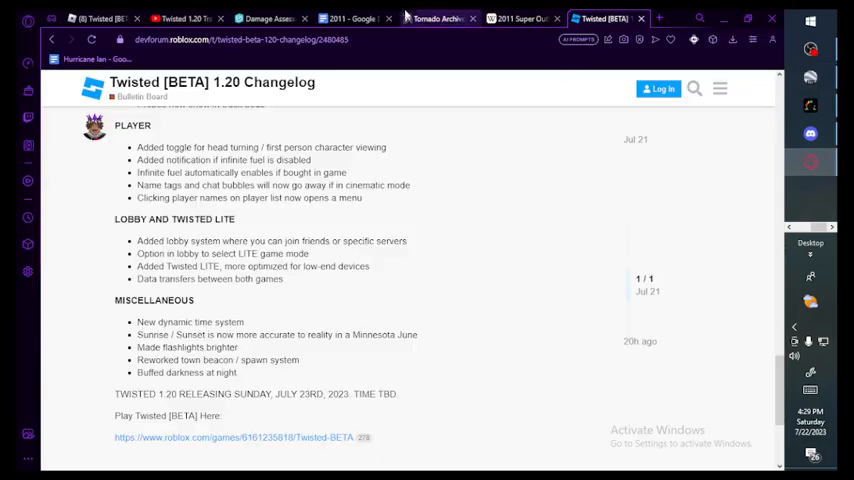
- Show the June 17, 2010 EF4 tornado track's info popup in Tornado Archive, then start a blank tab
click(440, 18)
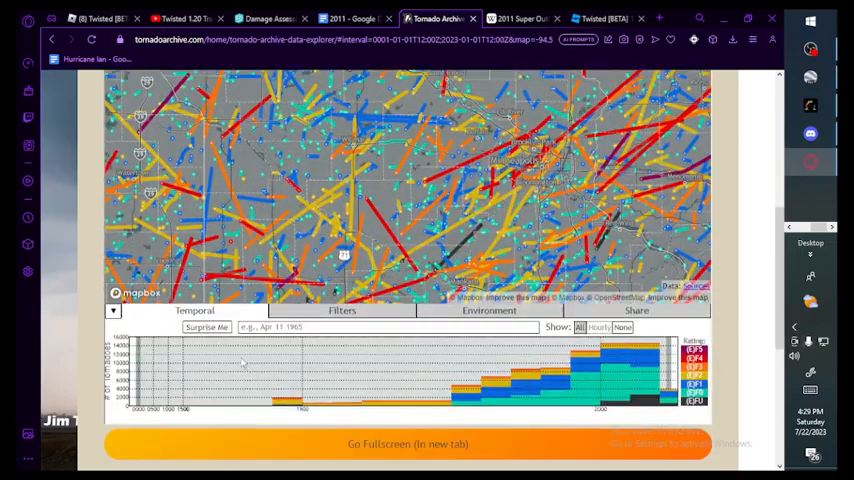
click(342, 312)
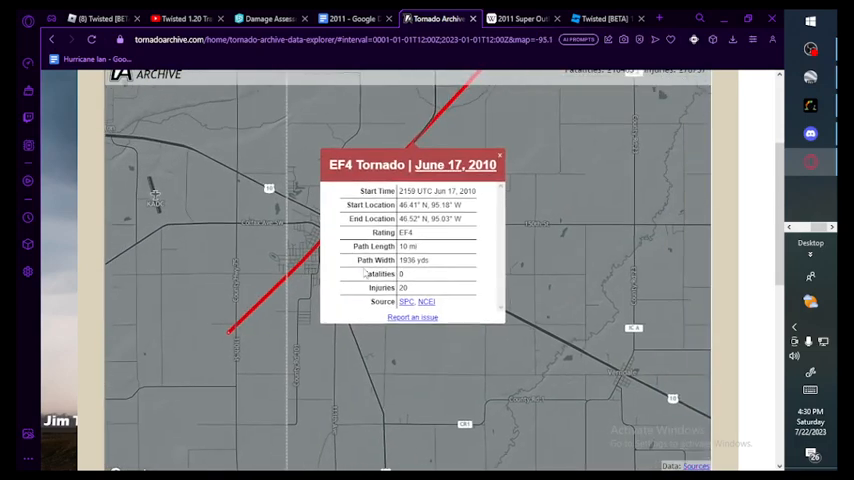
double_click(412, 260)
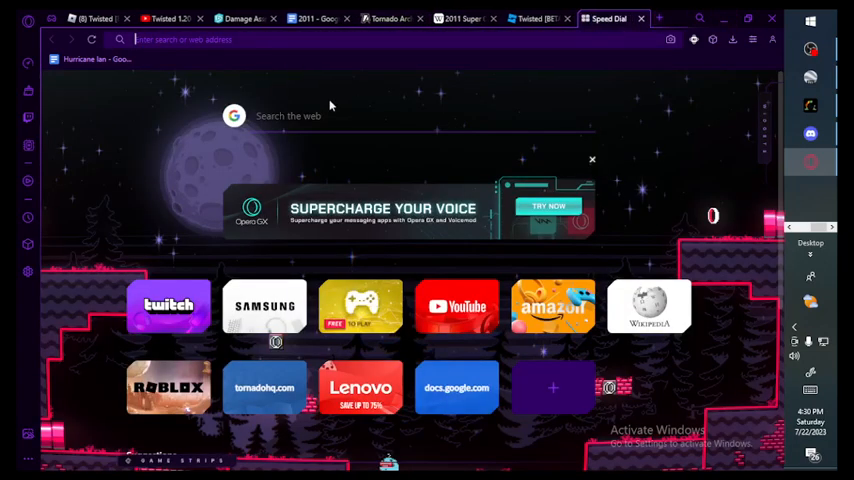
- Search '1936 yards' and get the conversion of about 1.1 miles
text(1936 yards to mil)
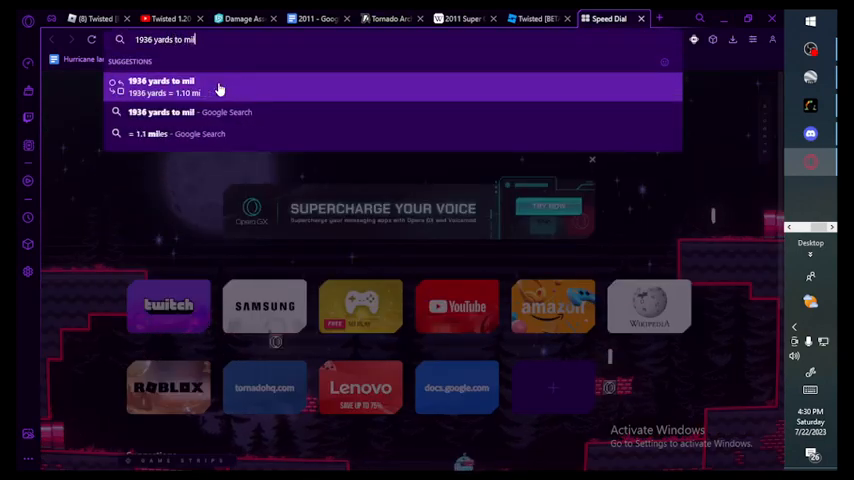
click(160, 86)
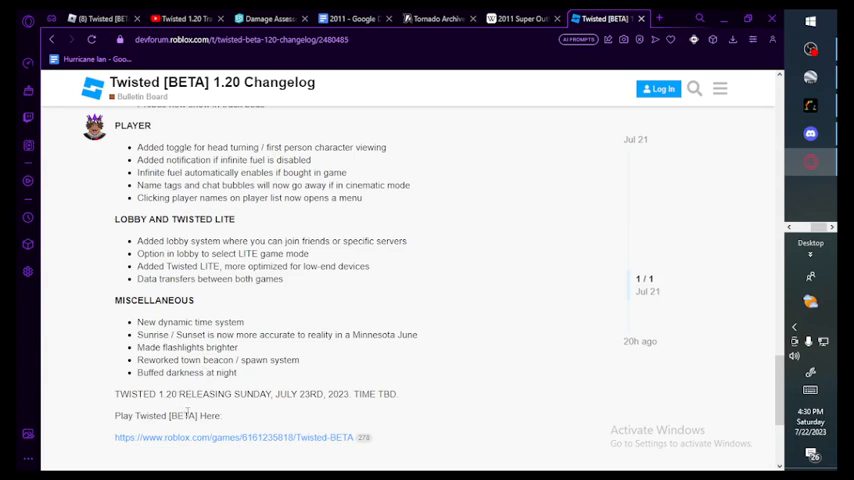
mouse_move(180, 392)
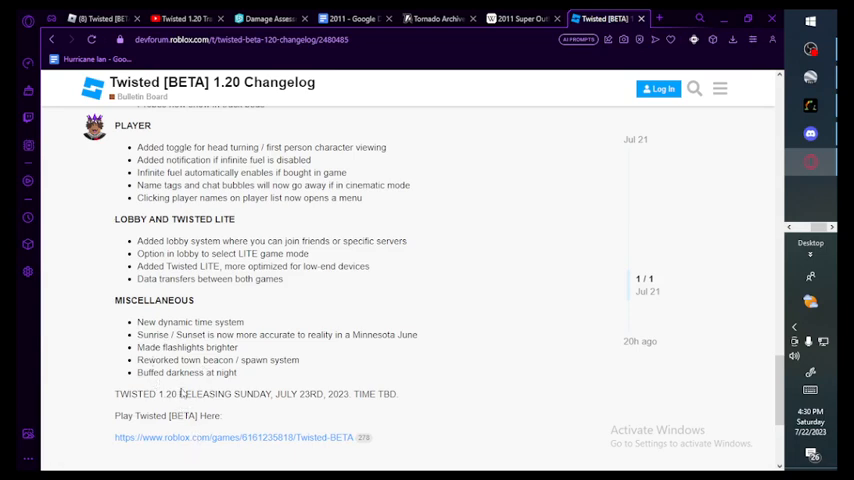
- Scroll to the 'Twisted 1.20 releasing Sunday, July 23rd' line of the changelog
scroll(down, 3)
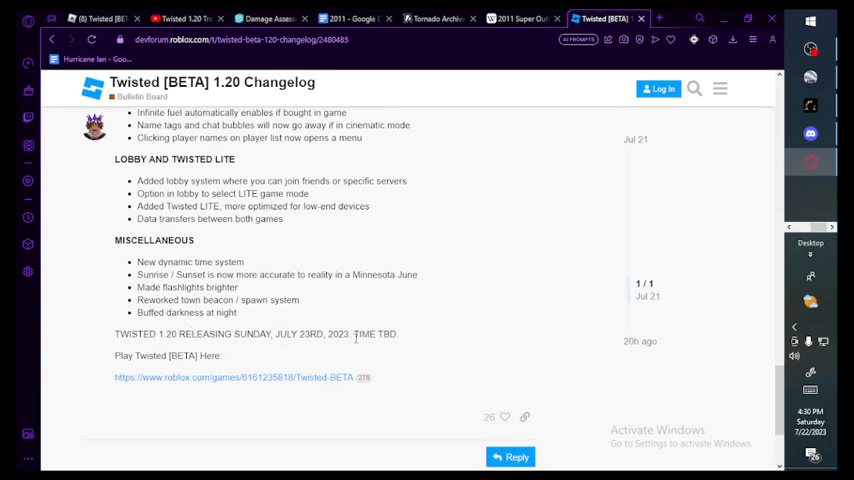
scroll(down, 3)
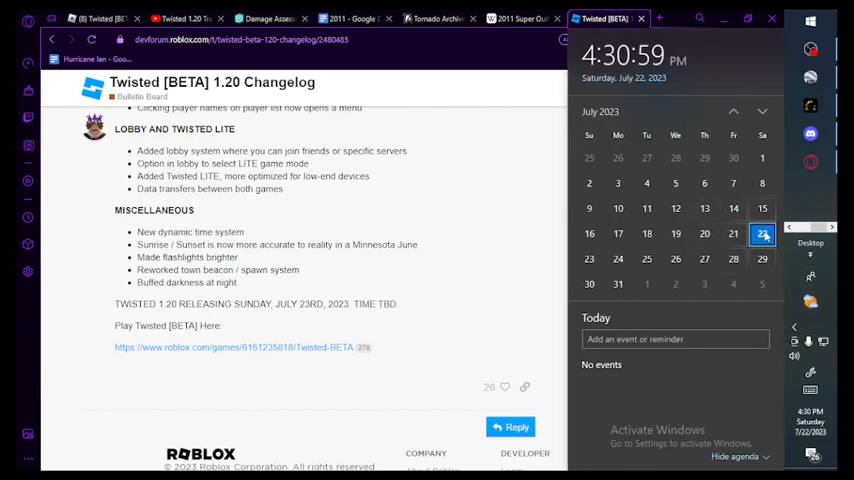
- Create a '1.20' event on July 23 with an adjusted start time, then move to YouTube
click(588, 258)
text(Twisted)
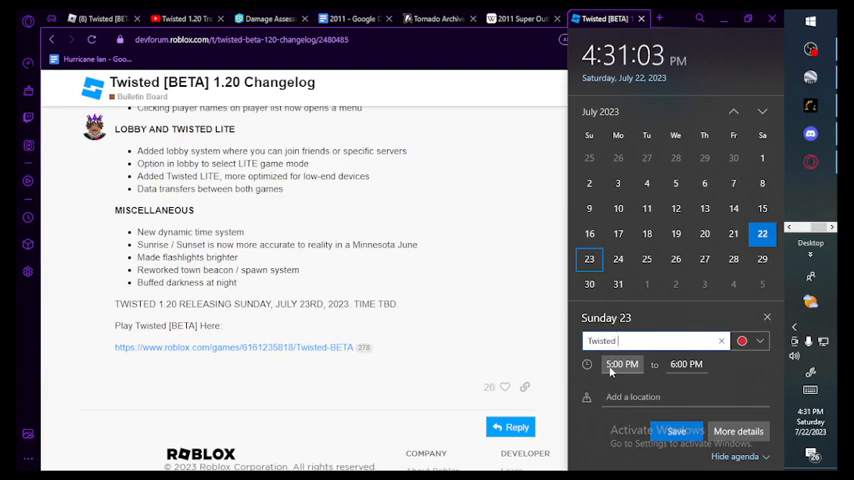
text(1.20)
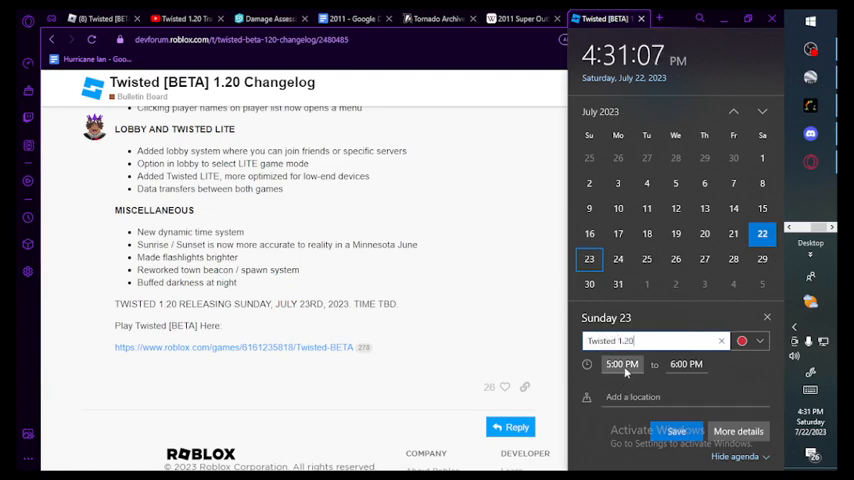
click(620, 364)
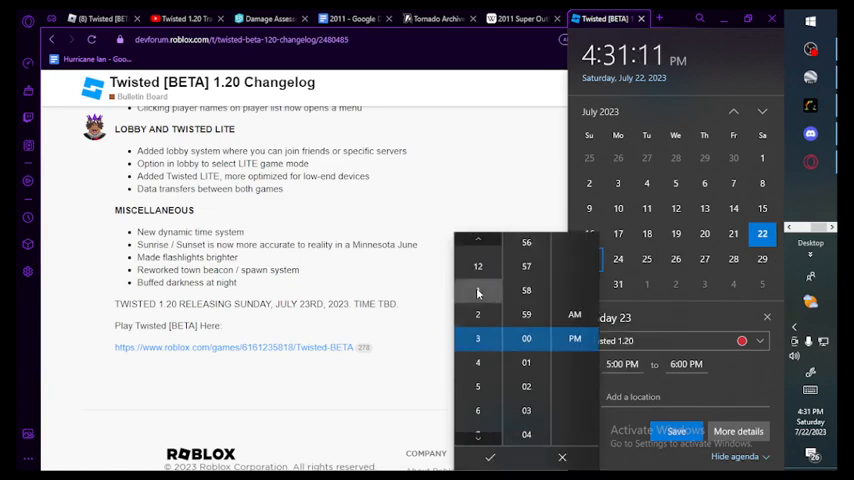
scroll(down, 3)
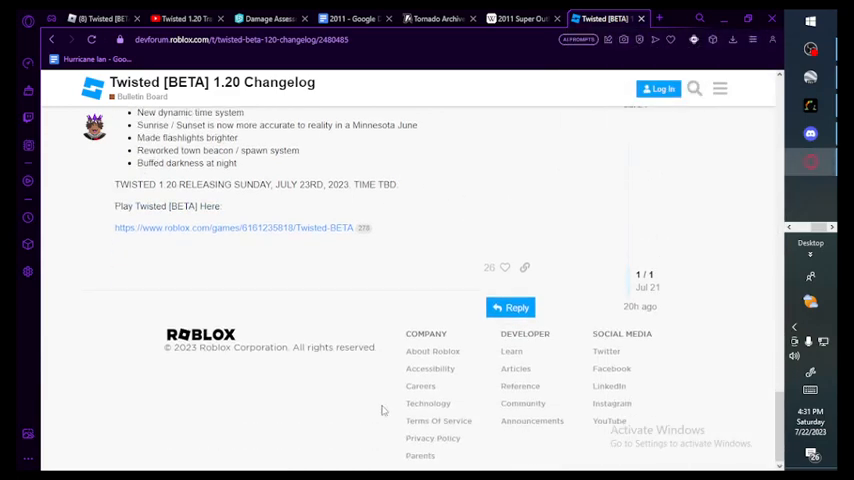
click(180, 18)
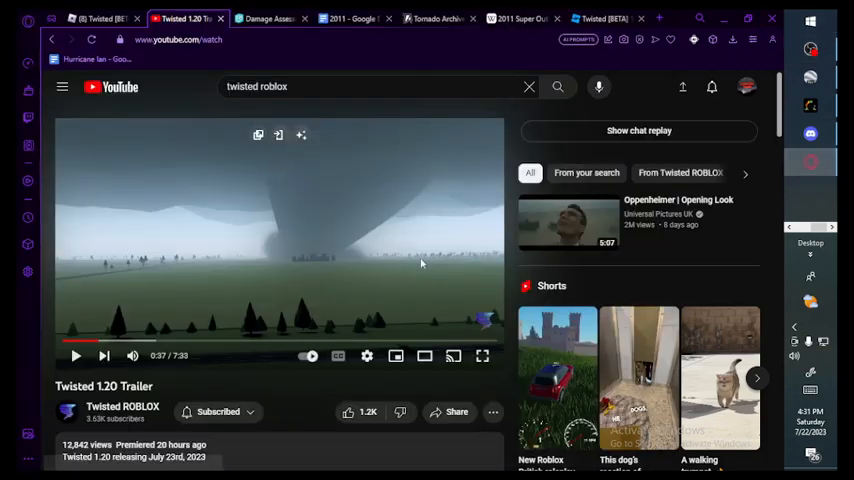
- Put the Twisted 1.20 Trailer into full screen
click(482, 356)
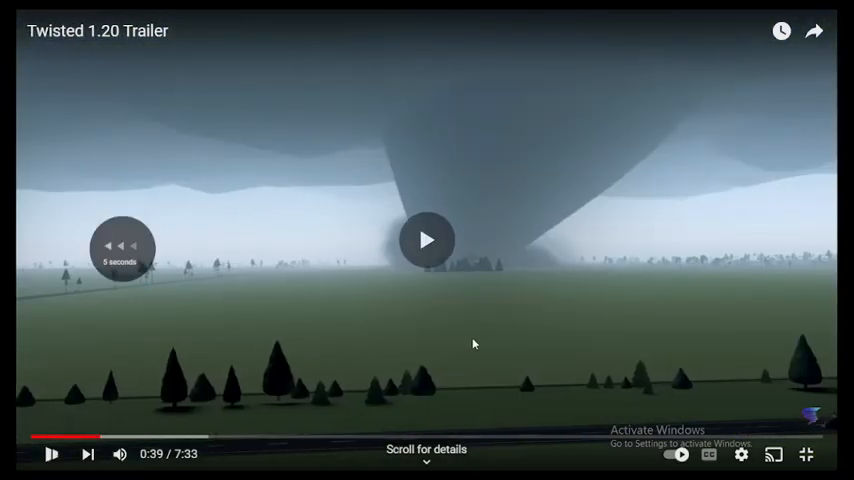
- Resume the trailer and let it run to about 1:59
click(428, 240)
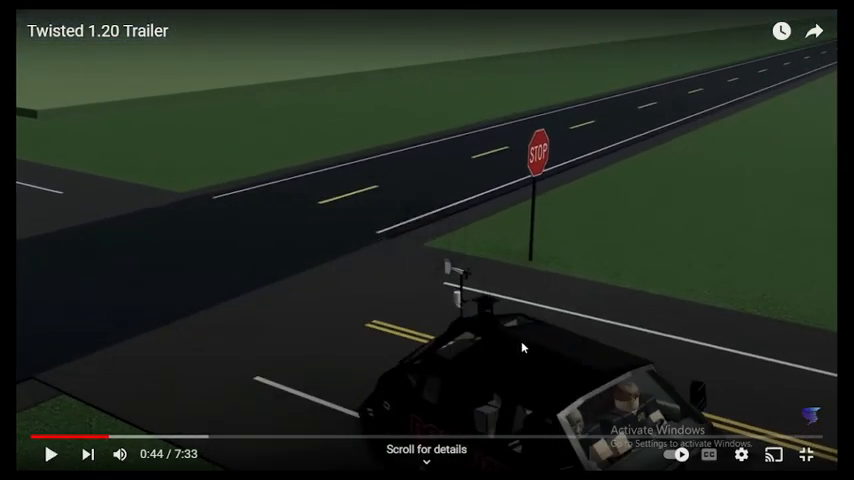
click(50, 452)
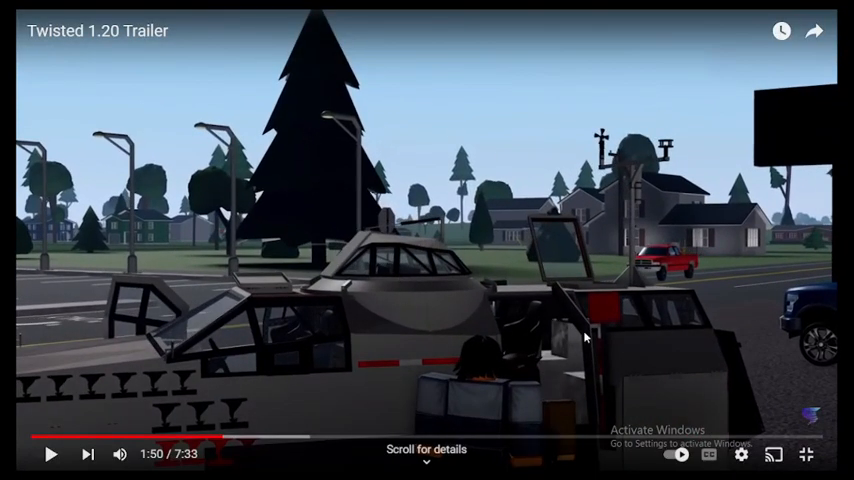
mouse_move(536, 246)
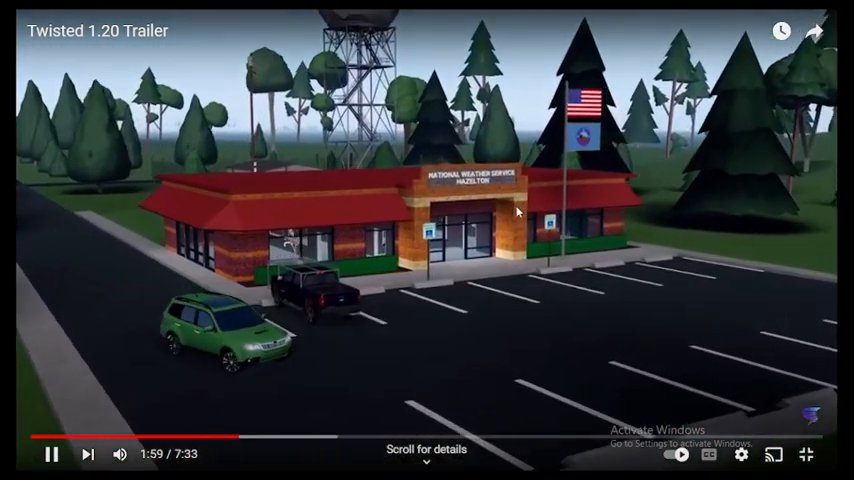
- Play the trailer on and pause it at 2:35 of 7:33
click(52, 454)
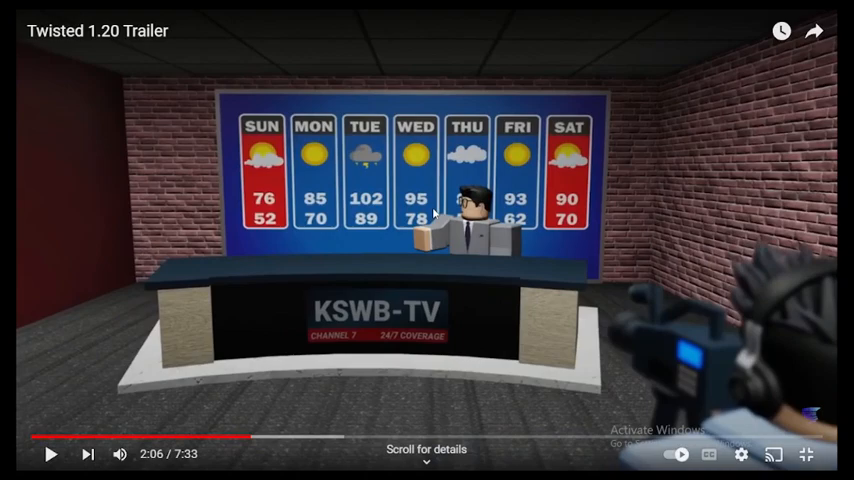
click(50, 452)
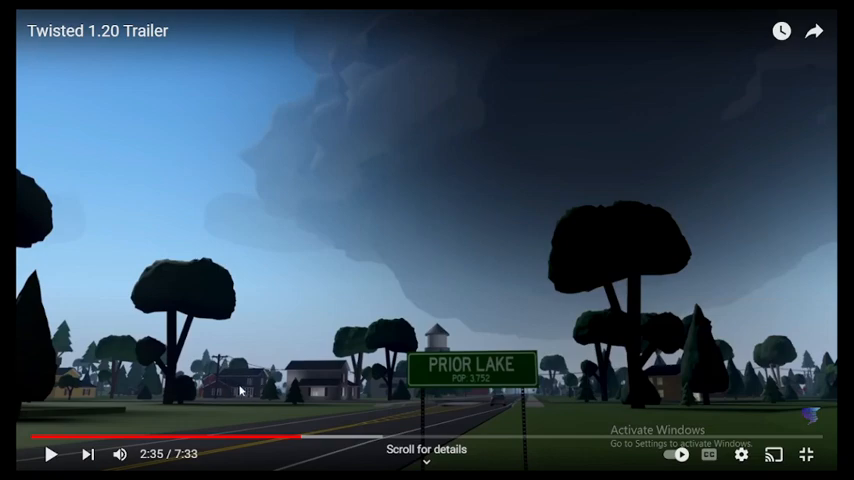
- Resume the trailer from 2:35 and let it reach 3:44
click(50, 452)
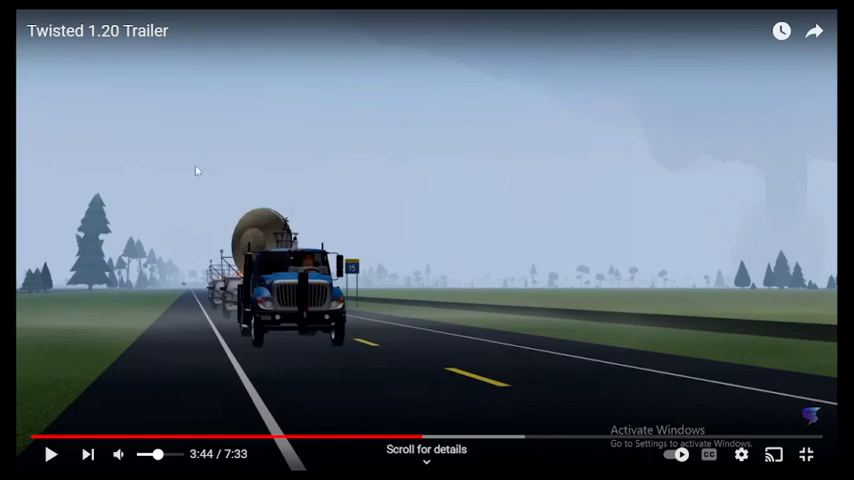
- Resume the trailer from 3:44 and let it play to about 5:12
click(52, 454)
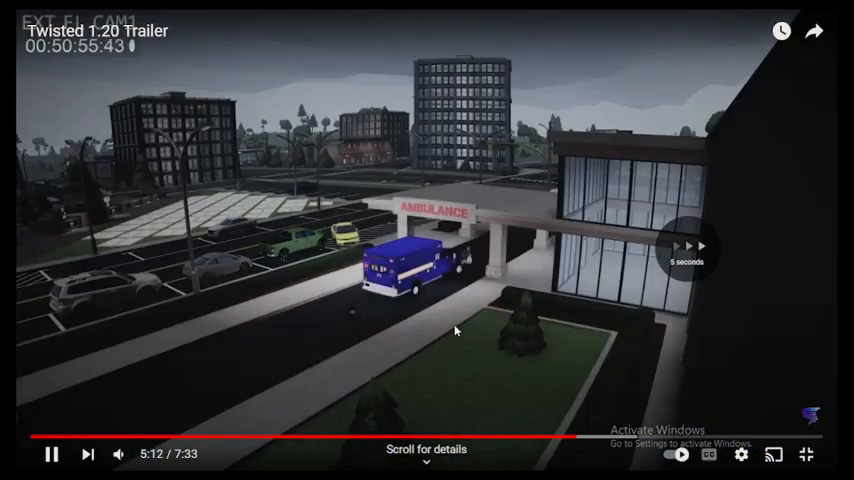
- Pause briefly near 5:18, then resume playback through the EXT FL CAM1 security footage
click(52, 454)
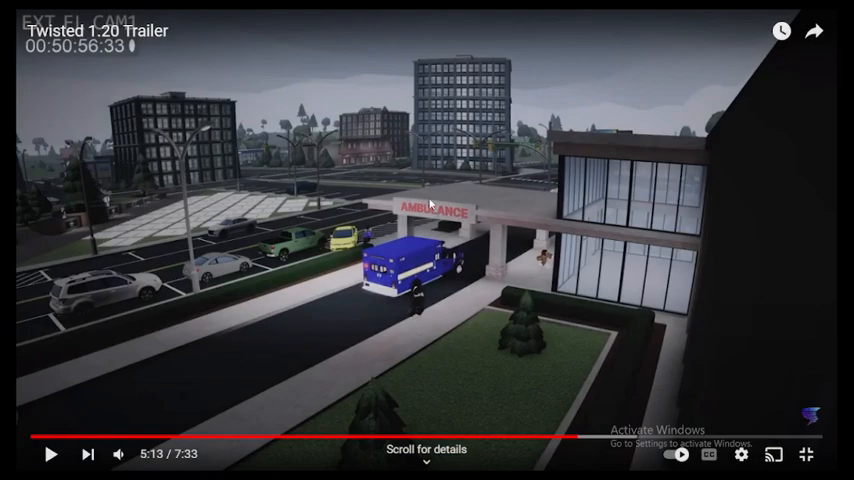
click(50, 454)
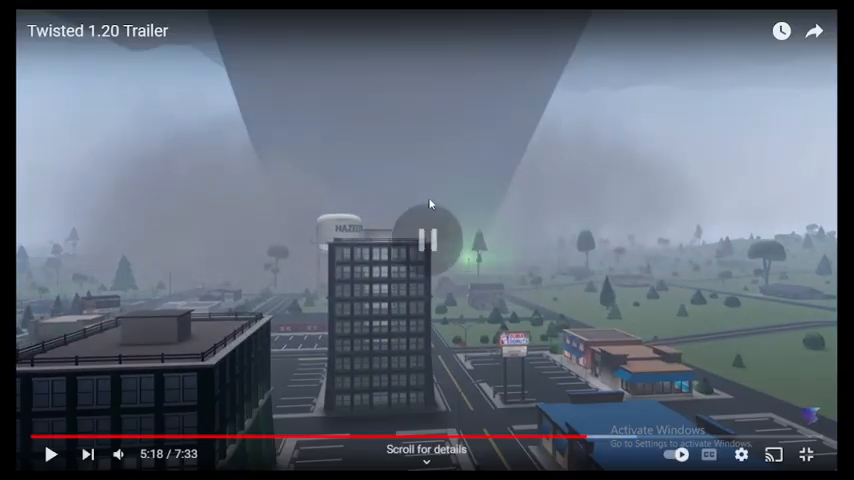
mouse_move(684, 330)
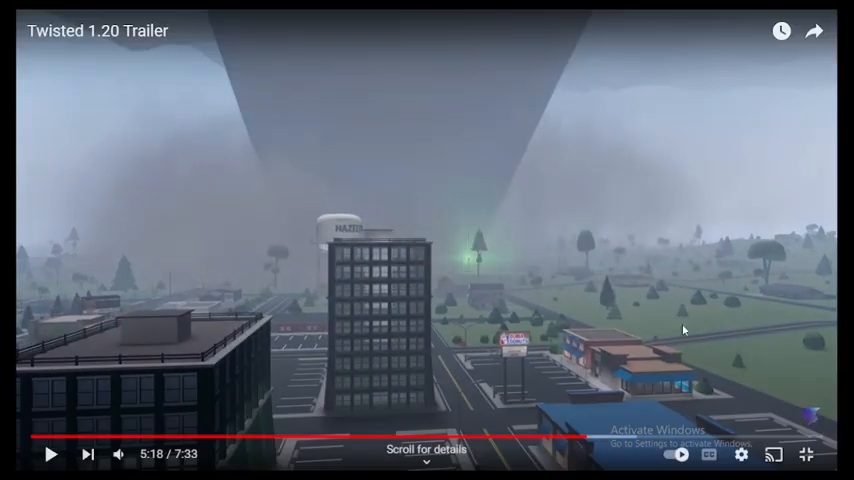
click(50, 454)
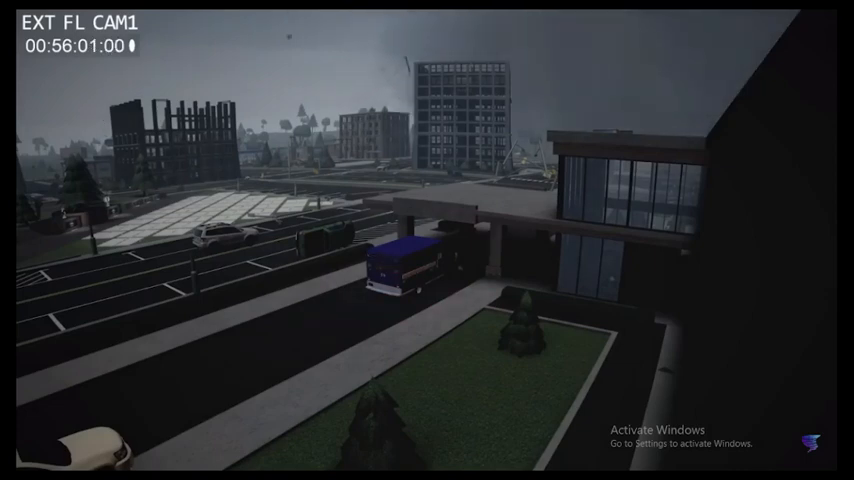
mouse_move(632, 128)
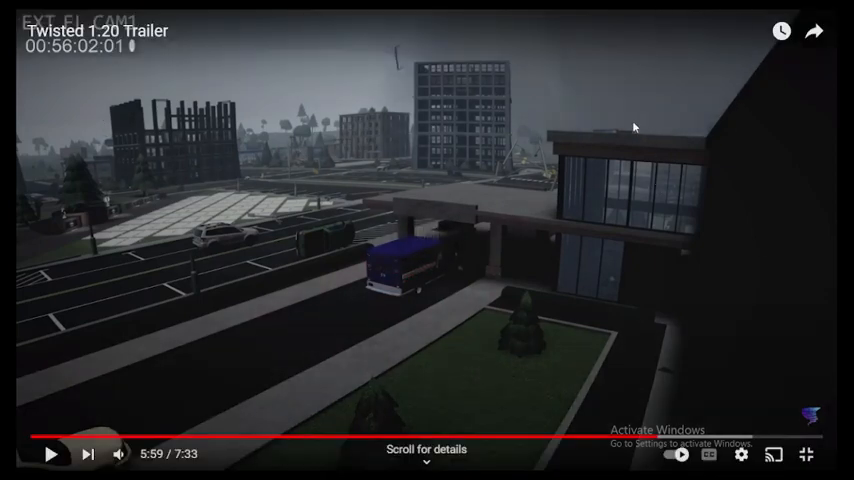
mouse_move(336, 250)
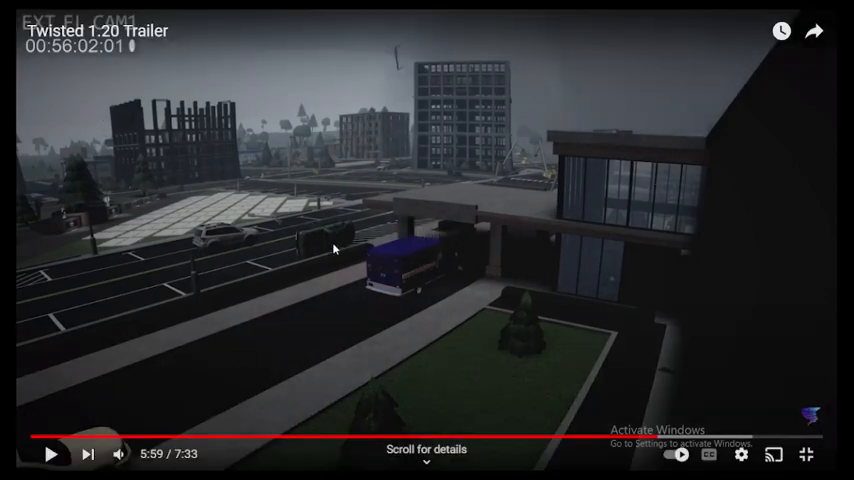
mouse_move(308, 264)
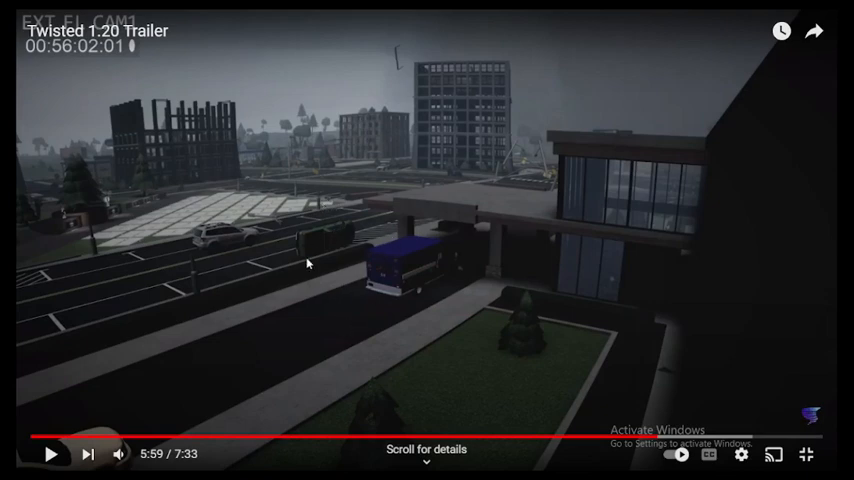
mouse_move(286, 254)
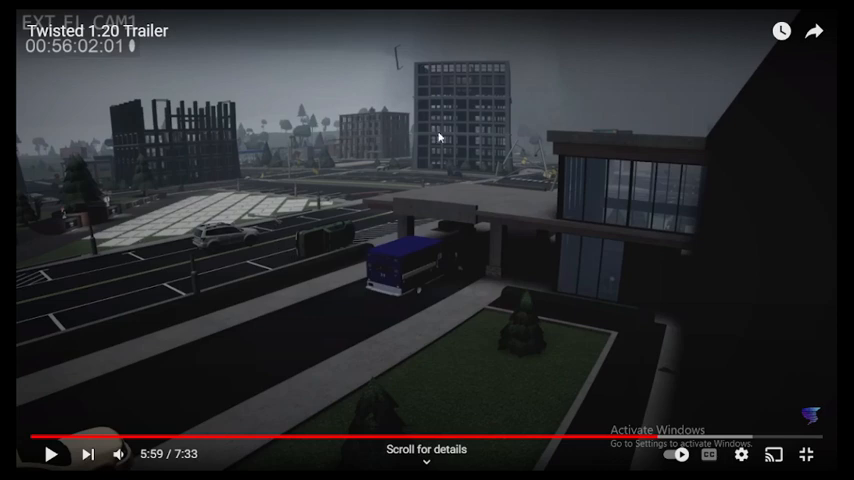
mouse_move(512, 170)
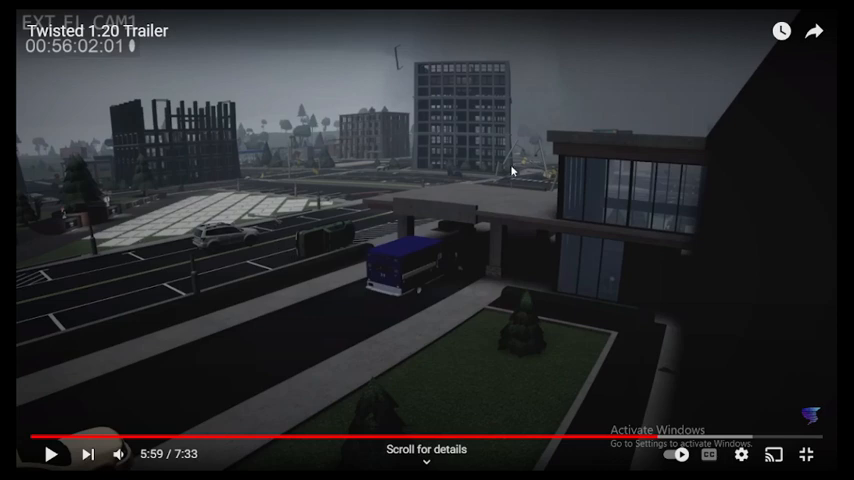